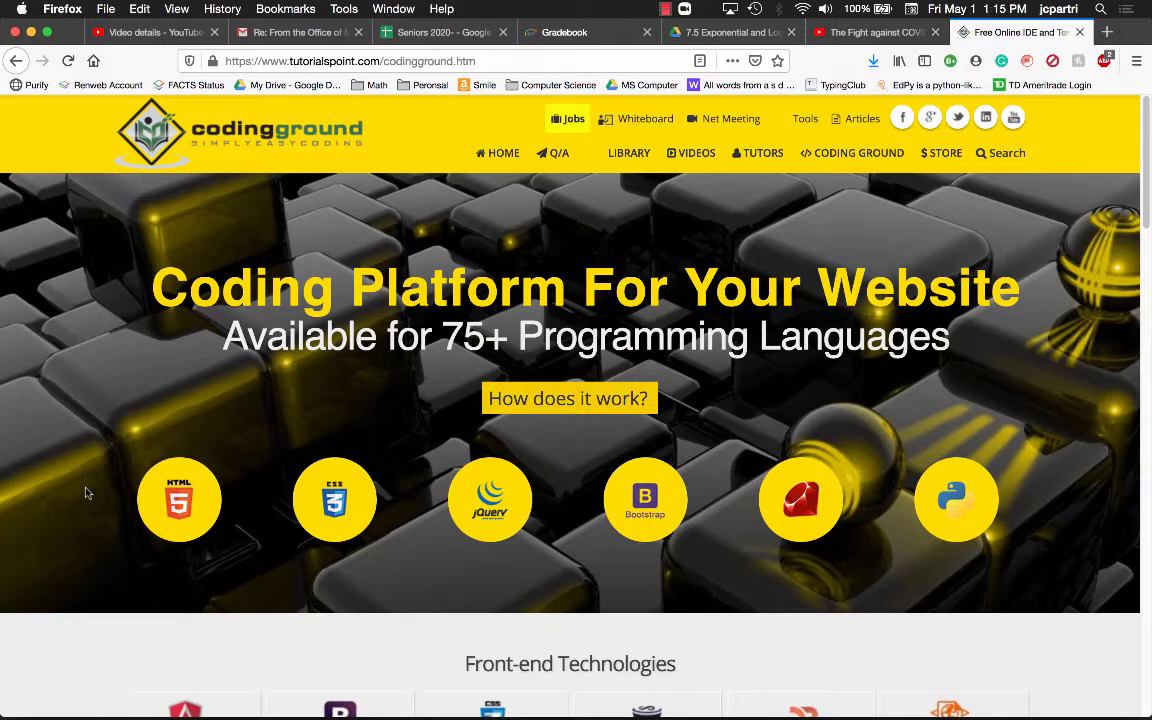
{"action": "mouse_move", "coordinate": [952, 600]}
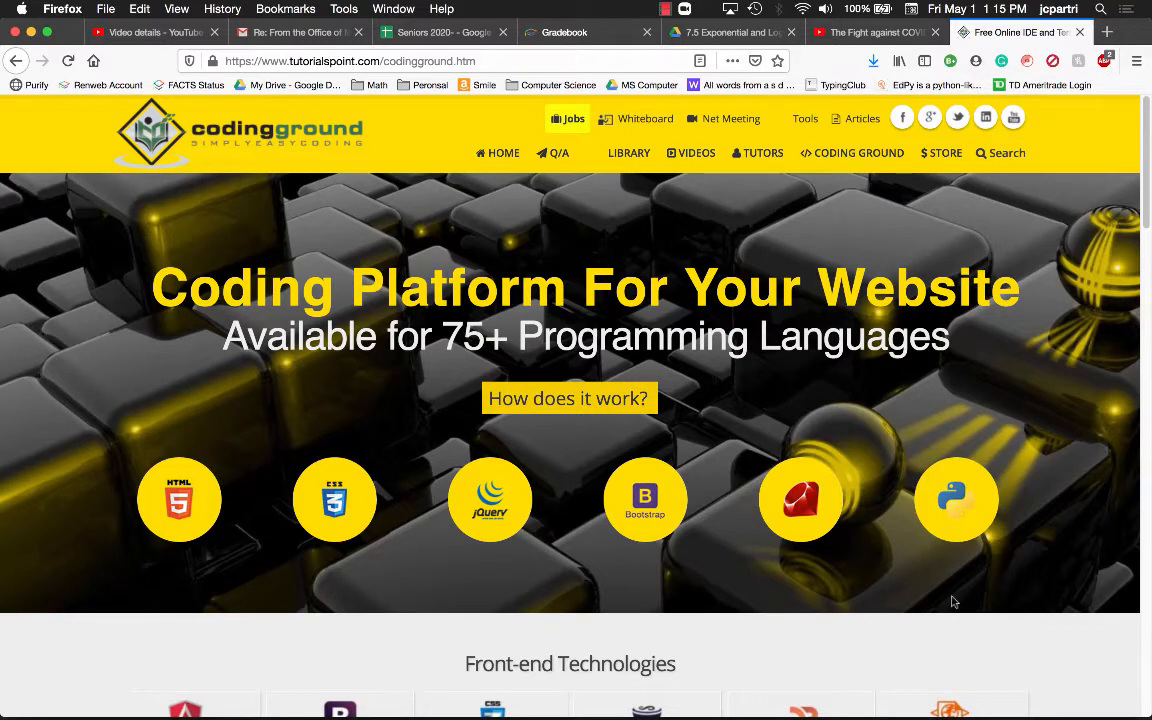
{"action": "mouse_move", "coordinate": [972, 588]}
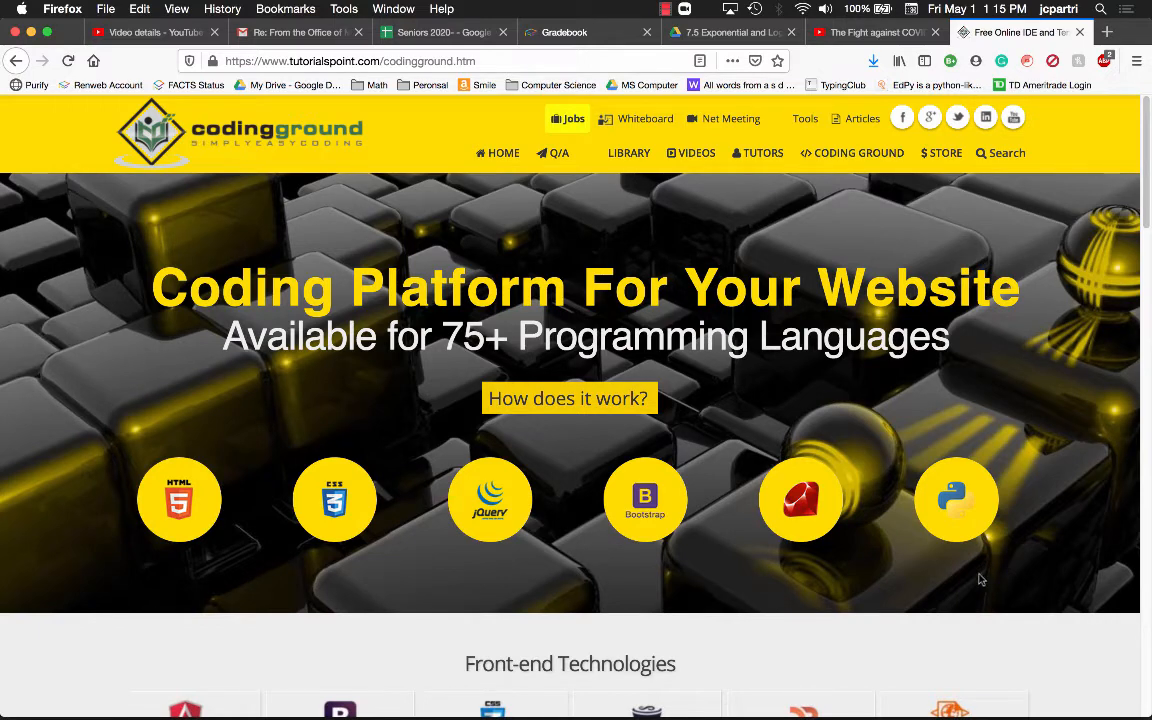
{"action": "mouse_move", "coordinate": [956, 500]}
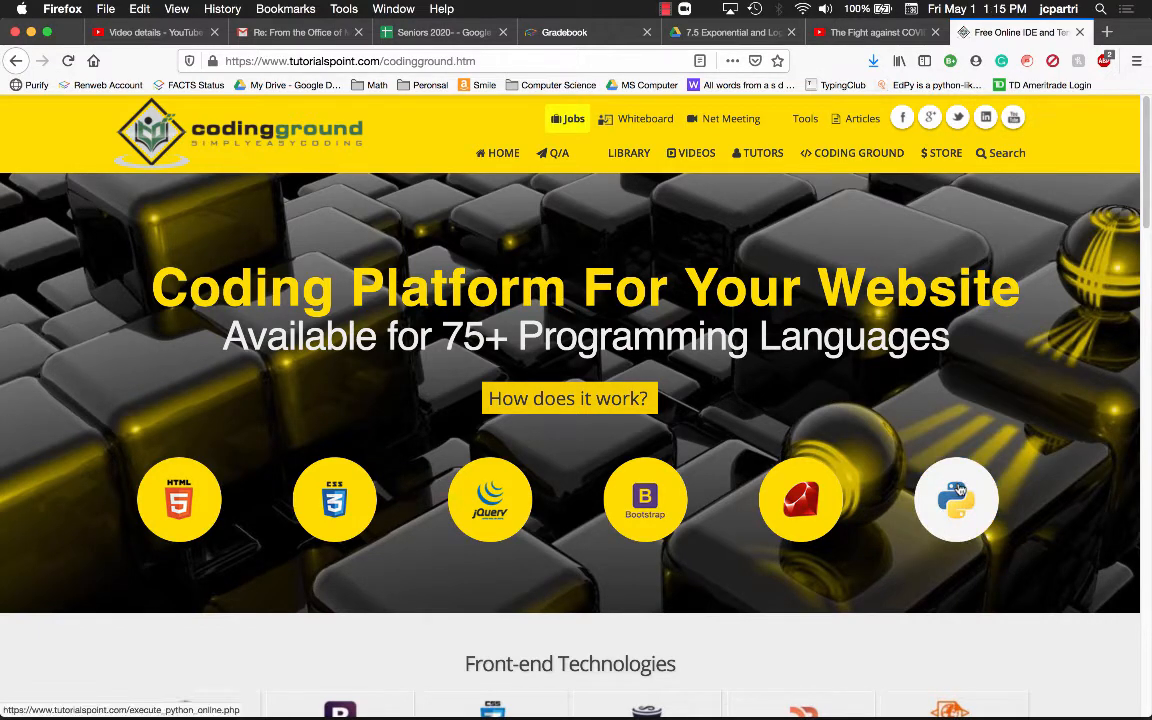
{"action": "mouse_move", "coordinate": [744, 540]}
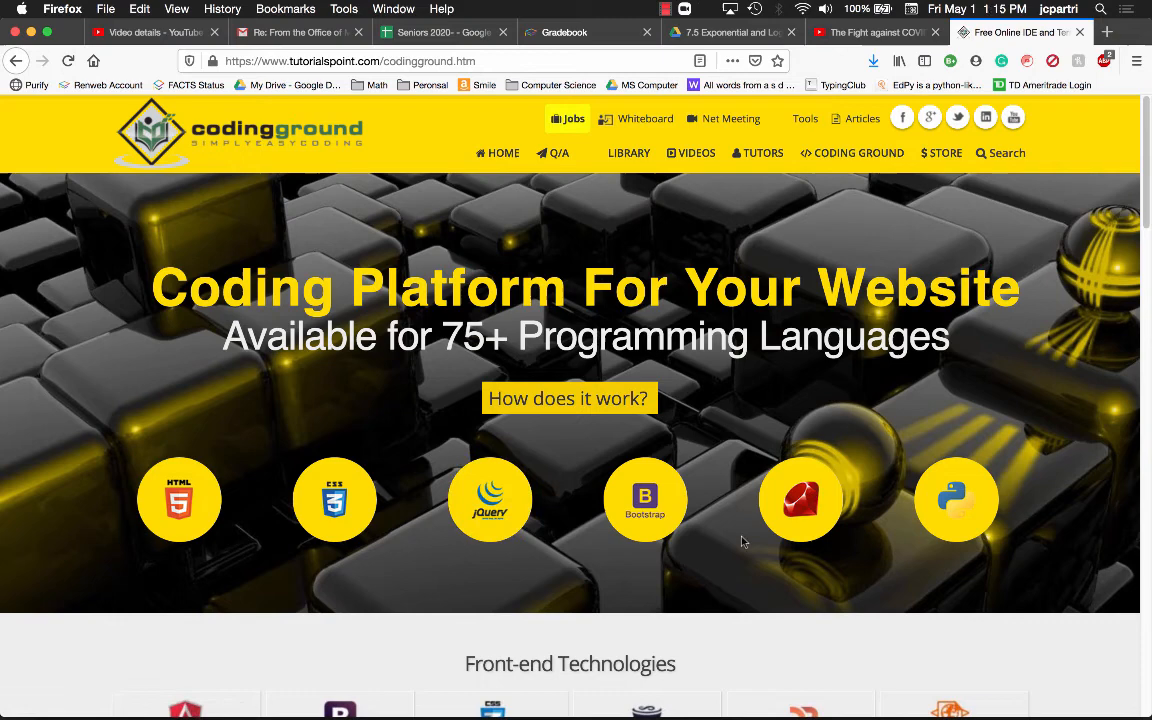
{"action": "mouse_move", "coordinate": [956, 500]}
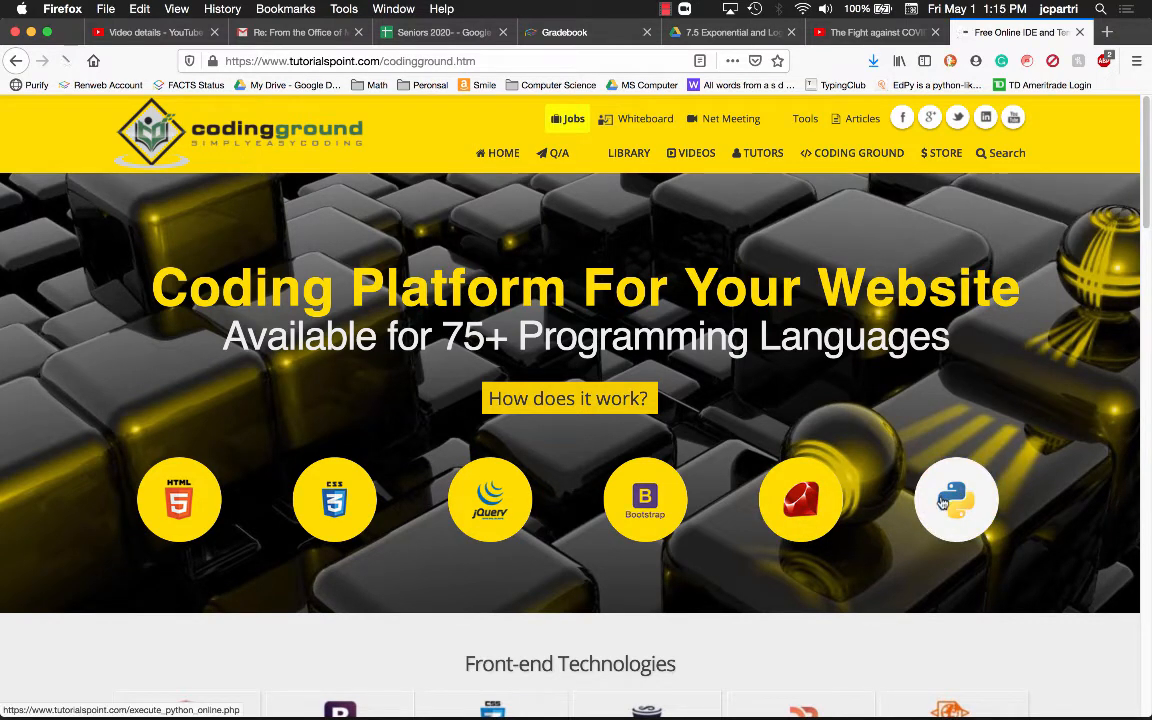
Launch Execute Python Online and delete the sample code from main.py.
{"action": "left_click", "coordinate": [956, 500]}
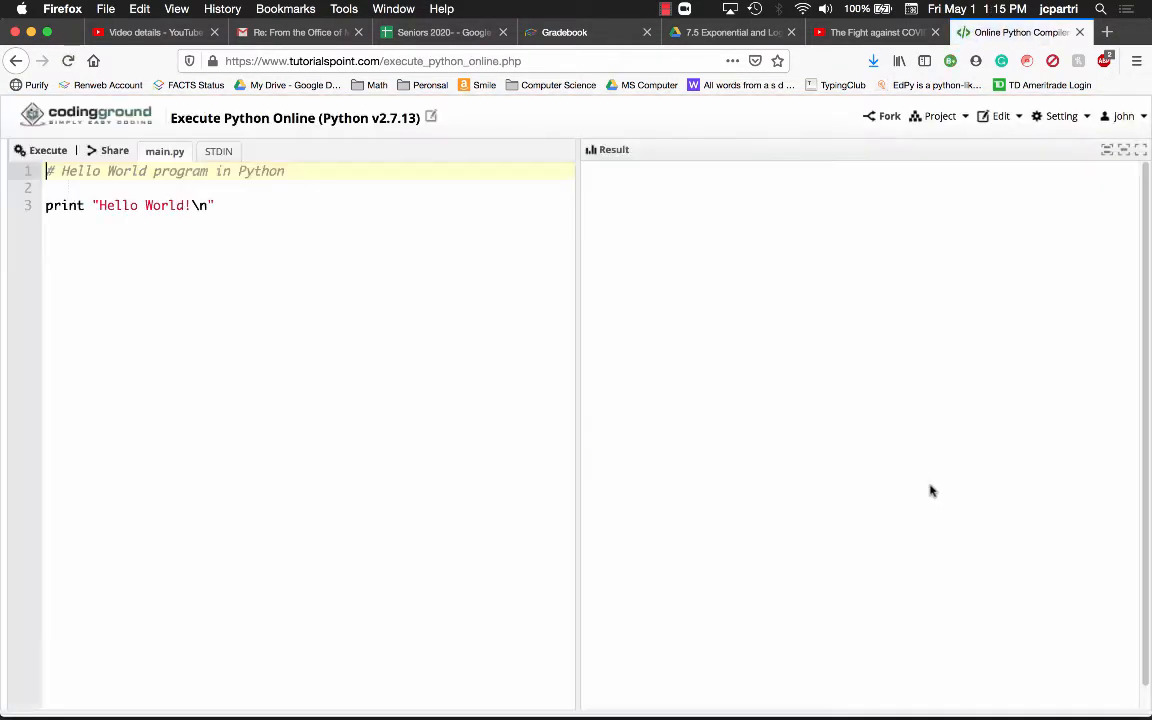
{"action": "mouse_move", "coordinate": [522, 240]}
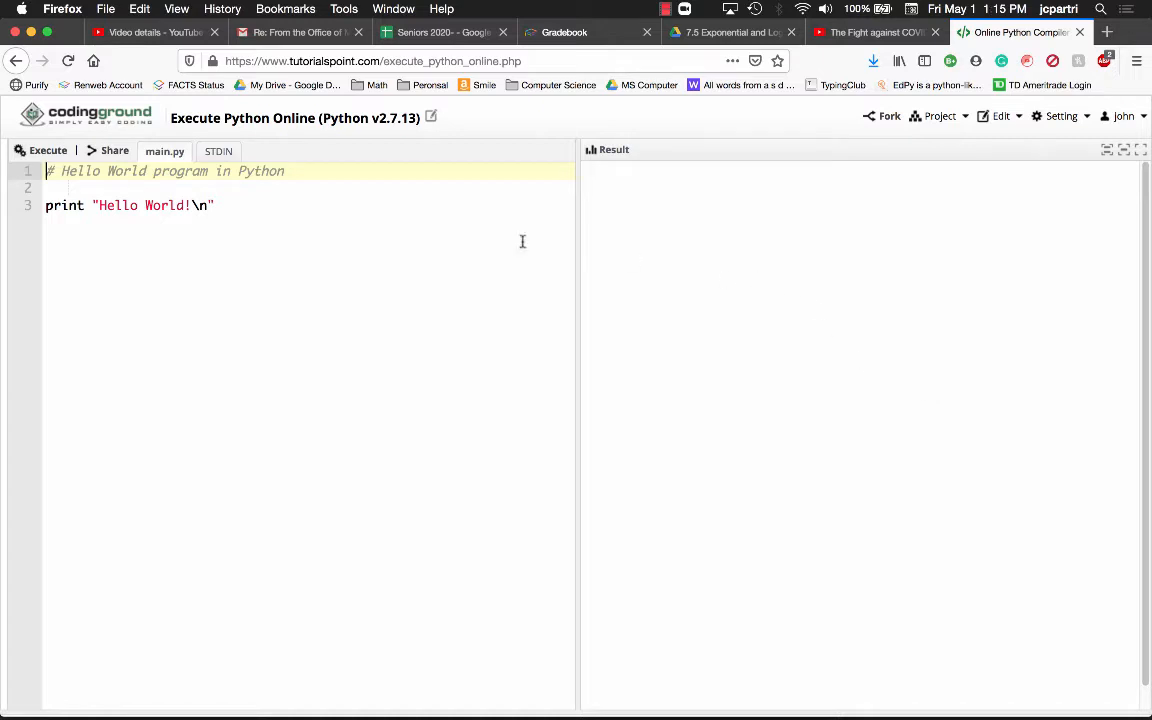
{"action": "mouse_move", "coordinate": [1080, 138]}
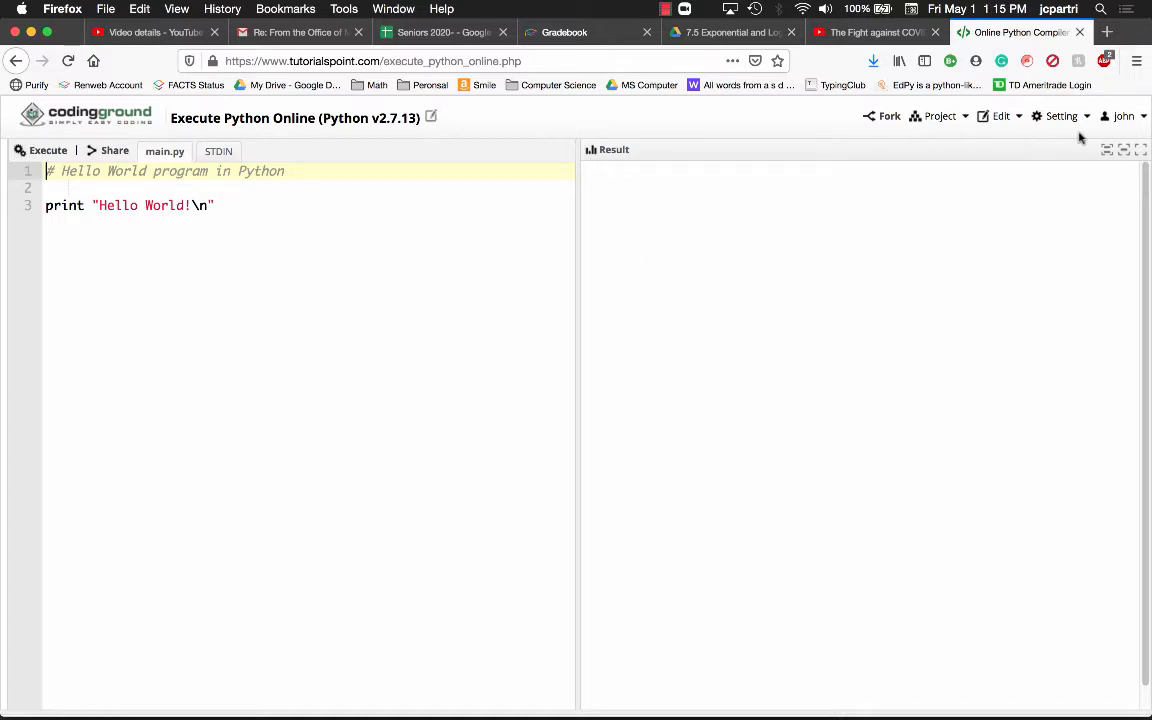
{"action": "left_click", "coordinate": [1122, 116]}
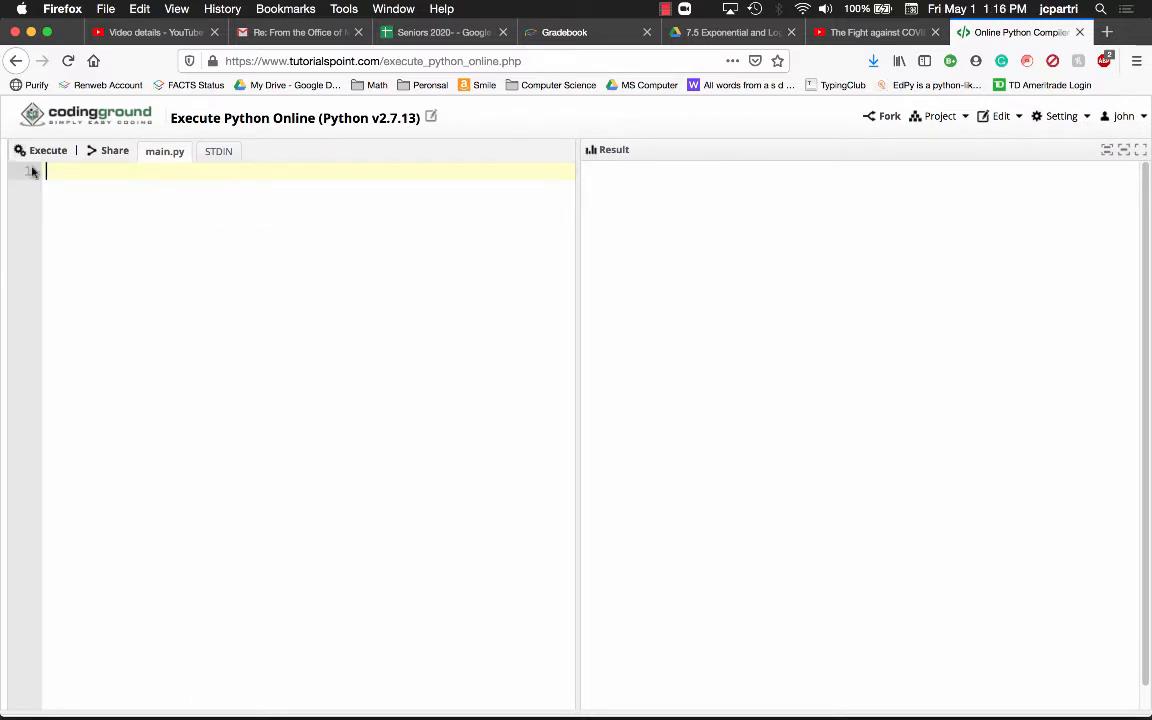
{"action": "left_click", "coordinate": [1060, 114]}
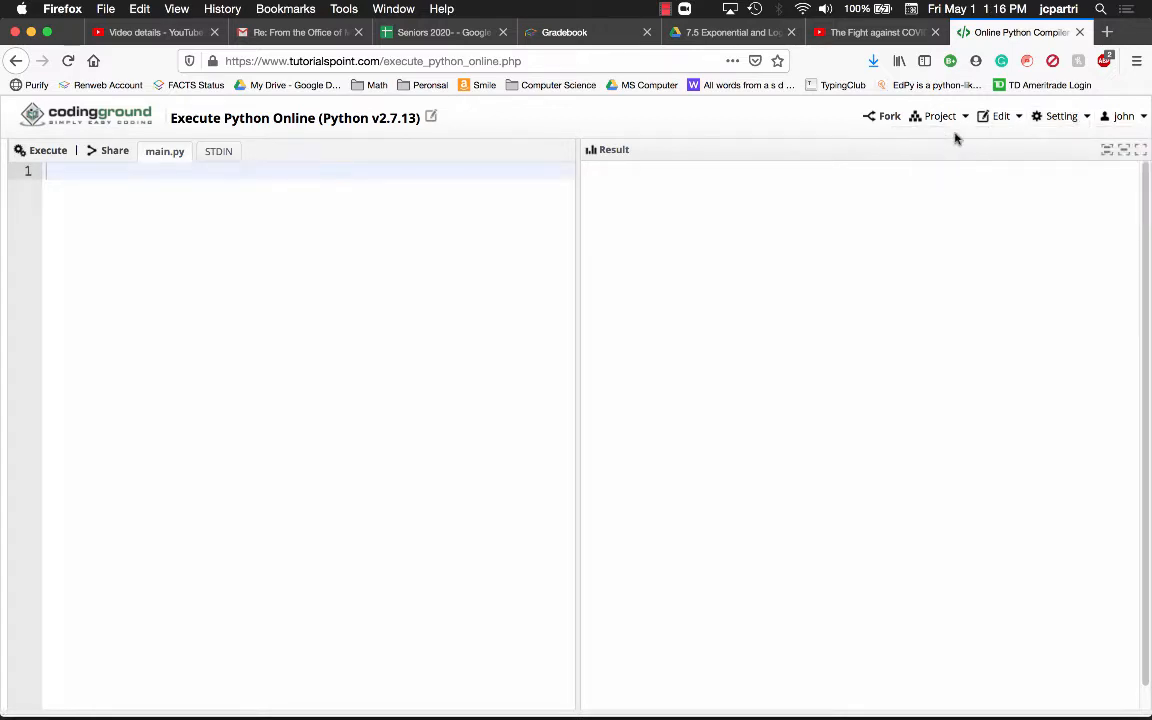
{"action": "mouse_move", "coordinate": [180, 176]}
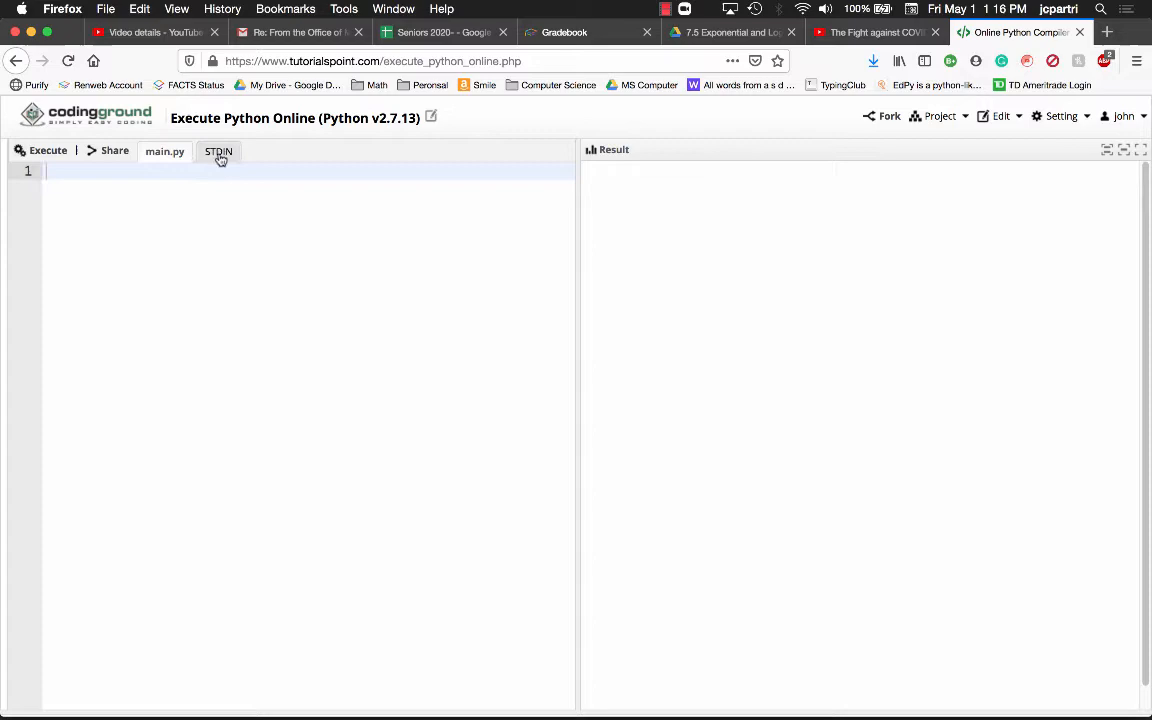
Start a New Project, confirm Leave Page, and relaunch the Python editor from the home page.
{"action": "left_click", "coordinate": [940, 116]}
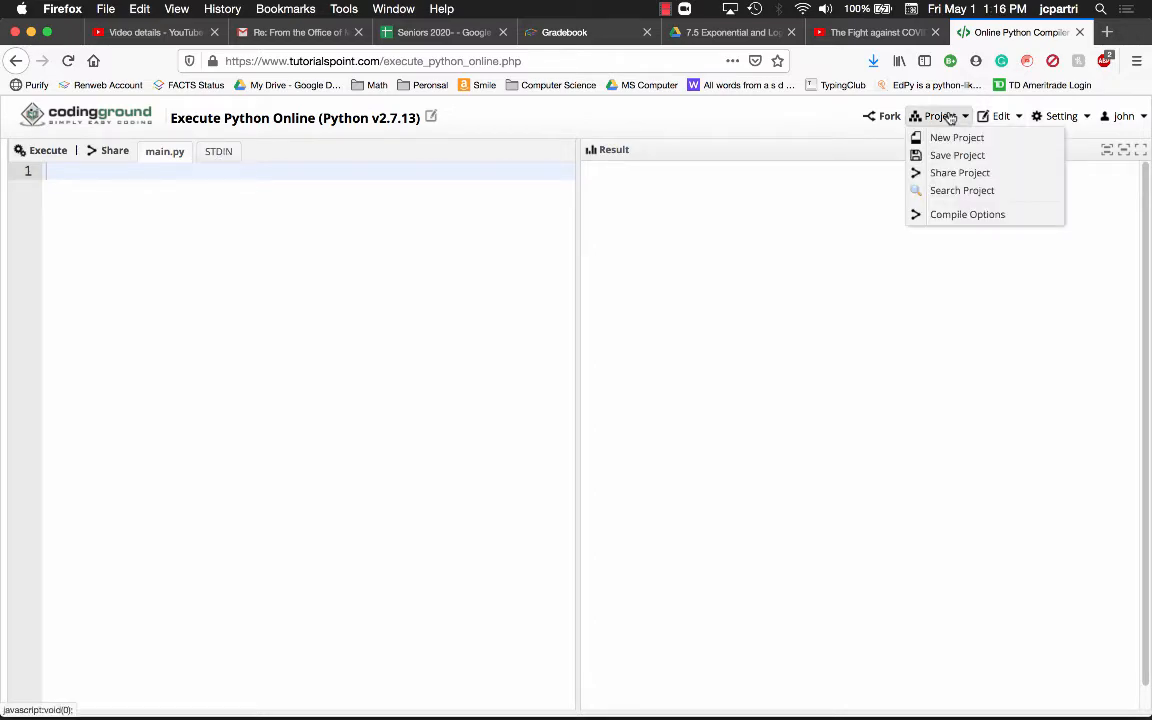
{"action": "left_click", "coordinate": [956, 136]}
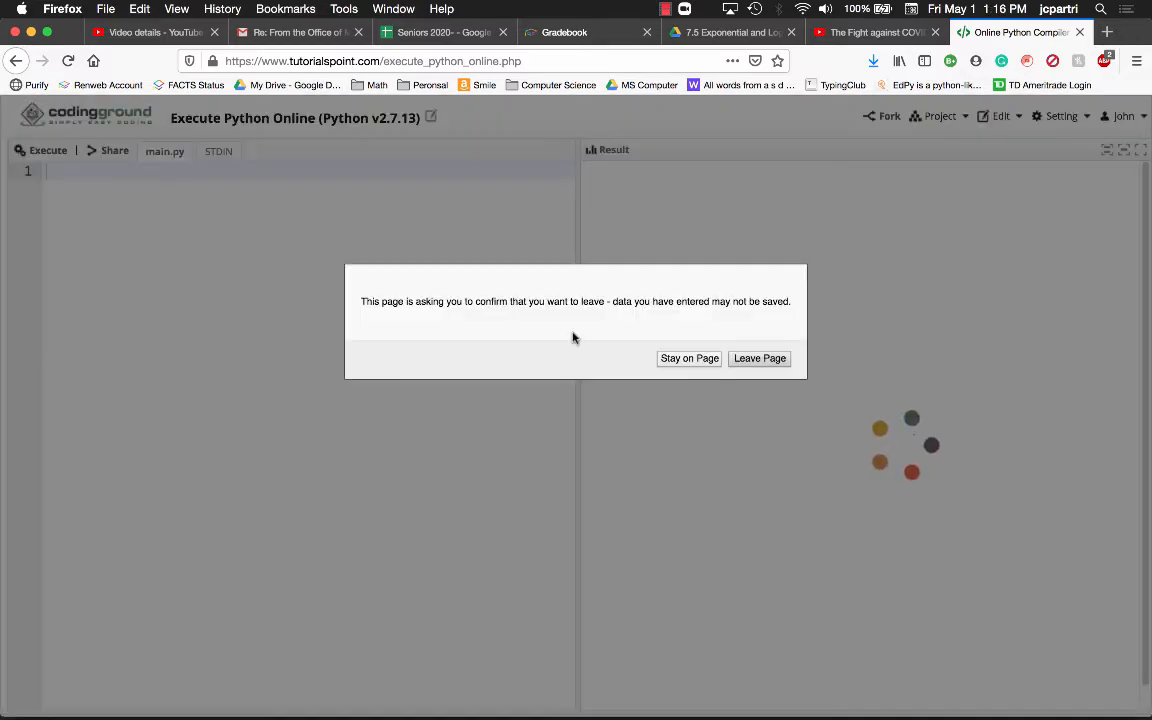
{"action": "left_click", "coordinate": [760, 358]}
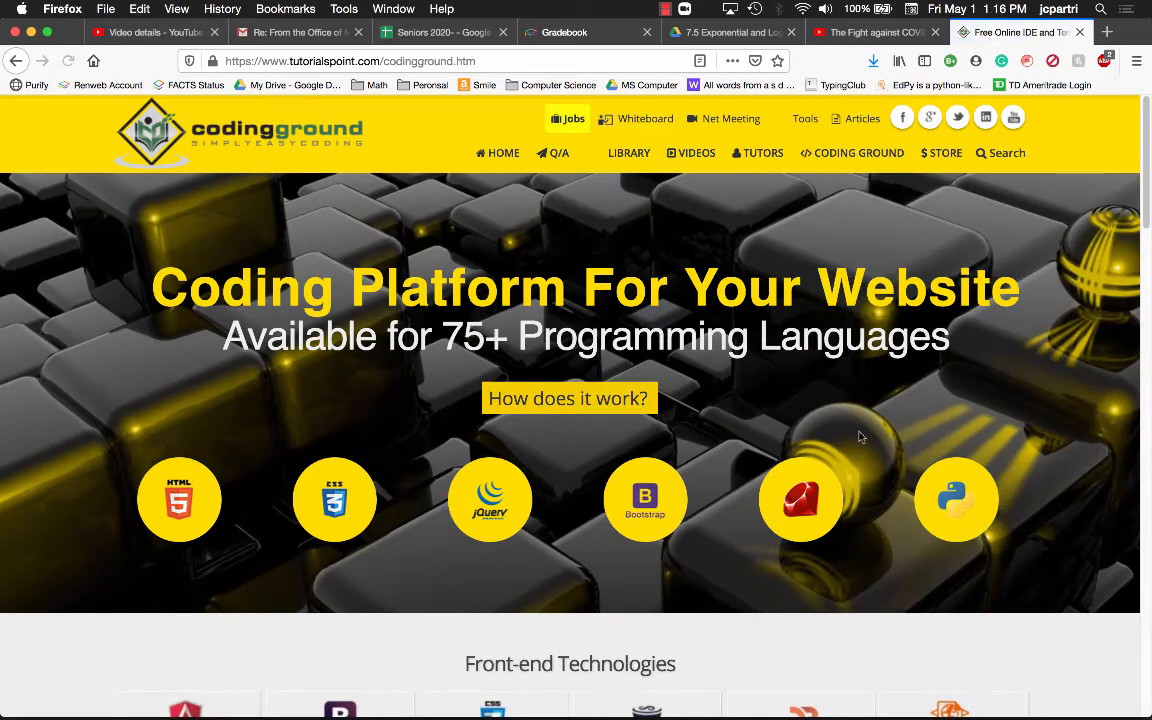
{"action": "mouse_move", "coordinate": [956, 500]}
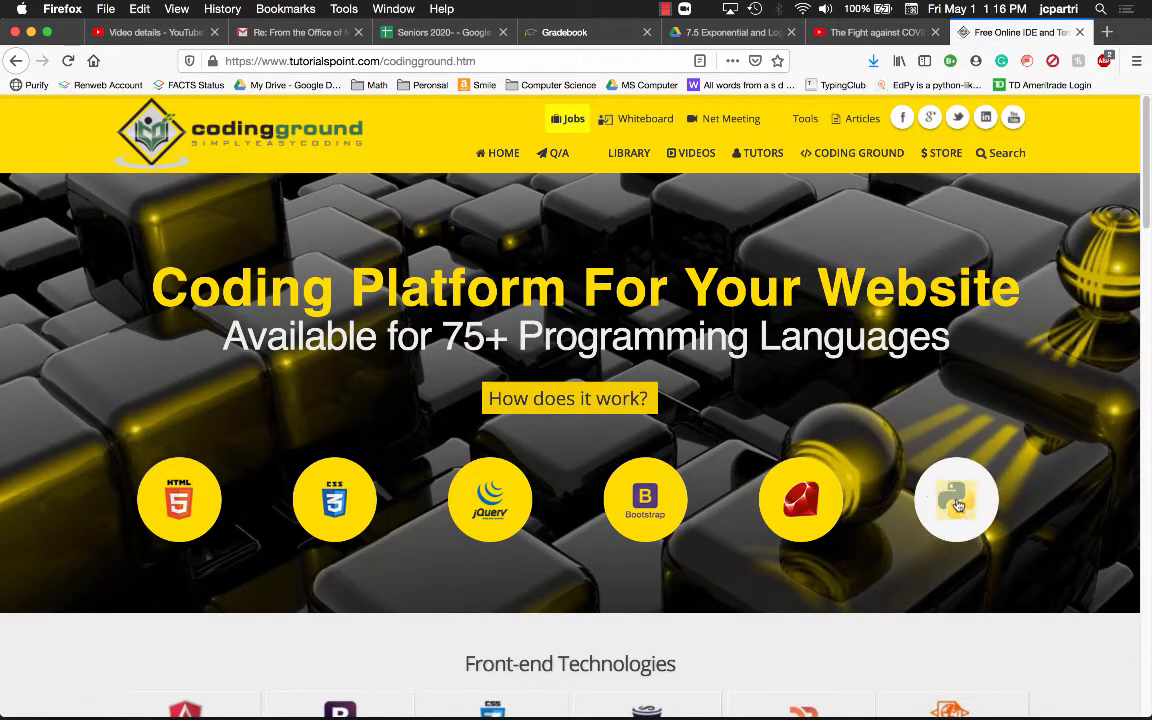
{"action": "left_click", "coordinate": [956, 500]}
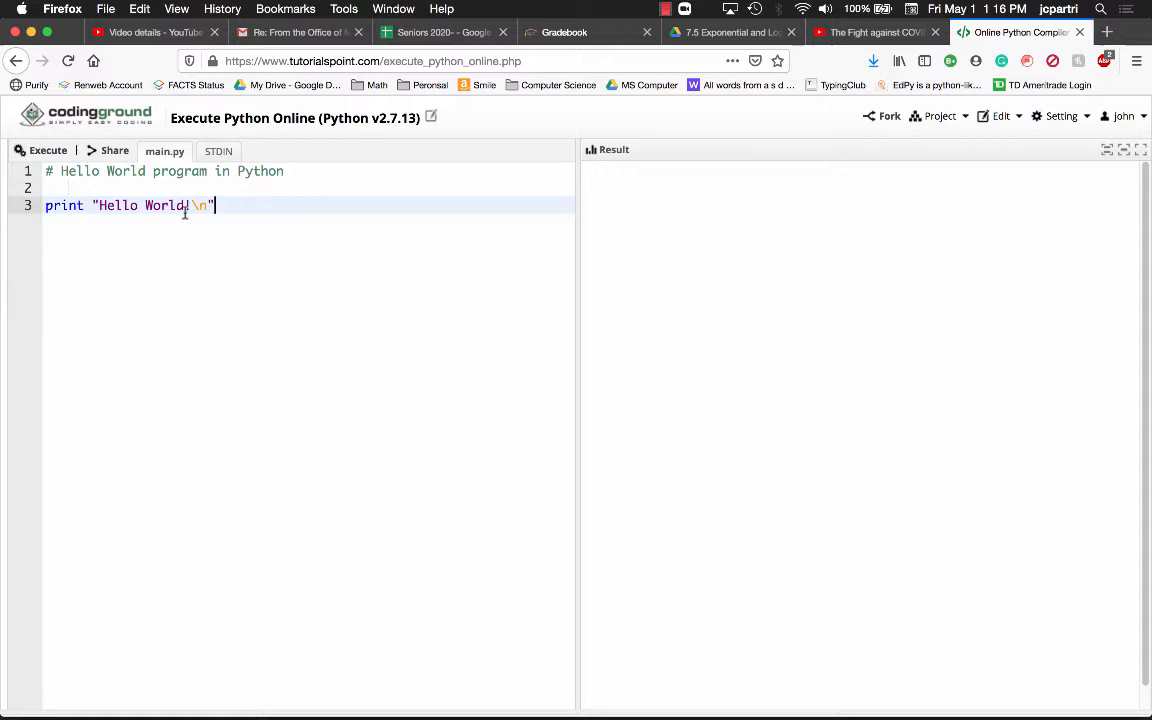
{"action": "type", "text": "!"}
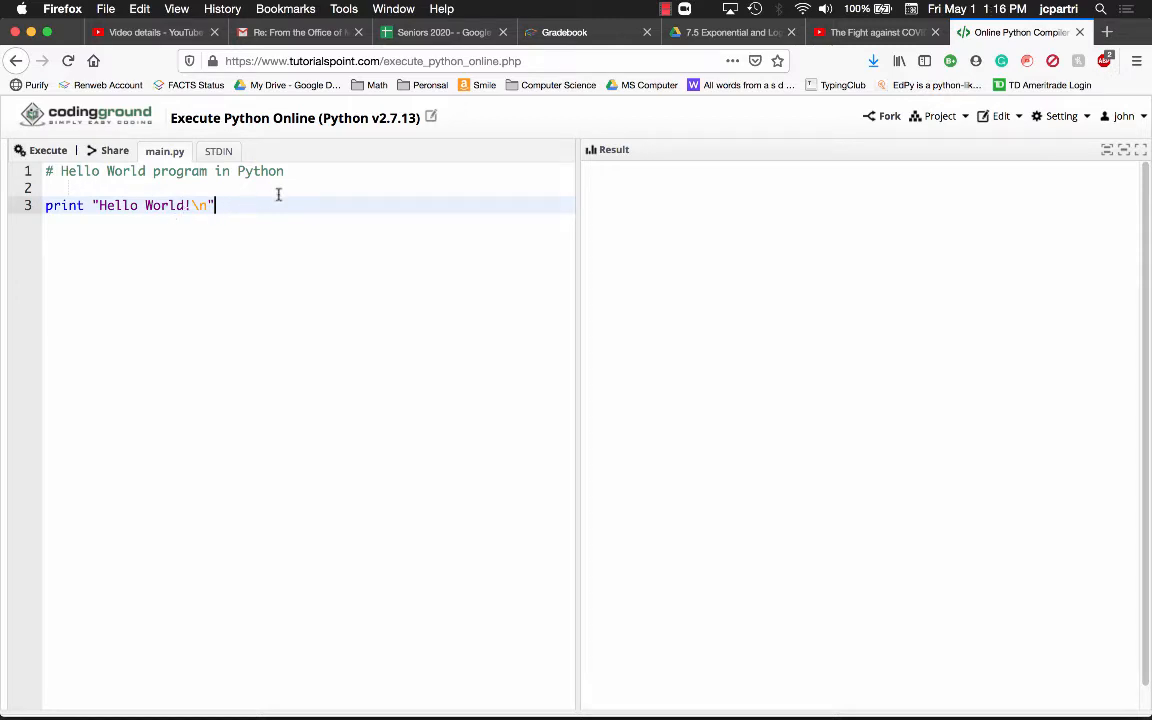
{"action": "key", "text": "Backspace"}
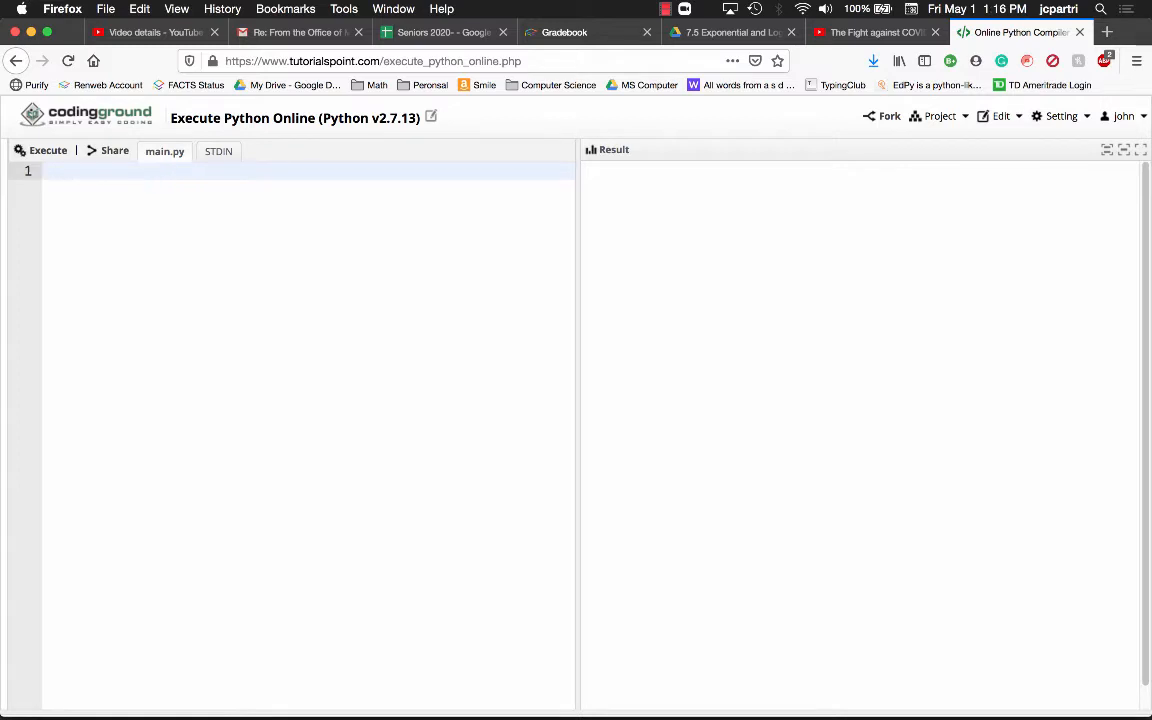
{"action": "left_click", "coordinate": [1060, 116]}
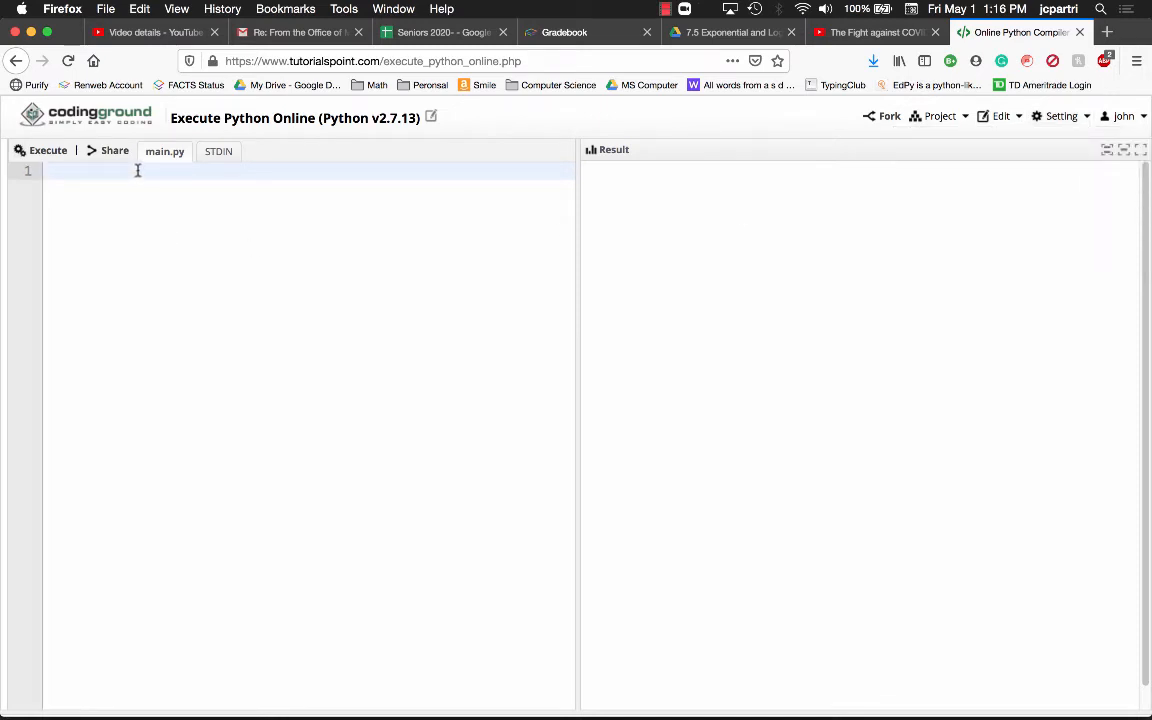
Enter '#Here is my program' and print("Hello World!") as the two lines of main.py.
{"action": "type", "text": "#"}
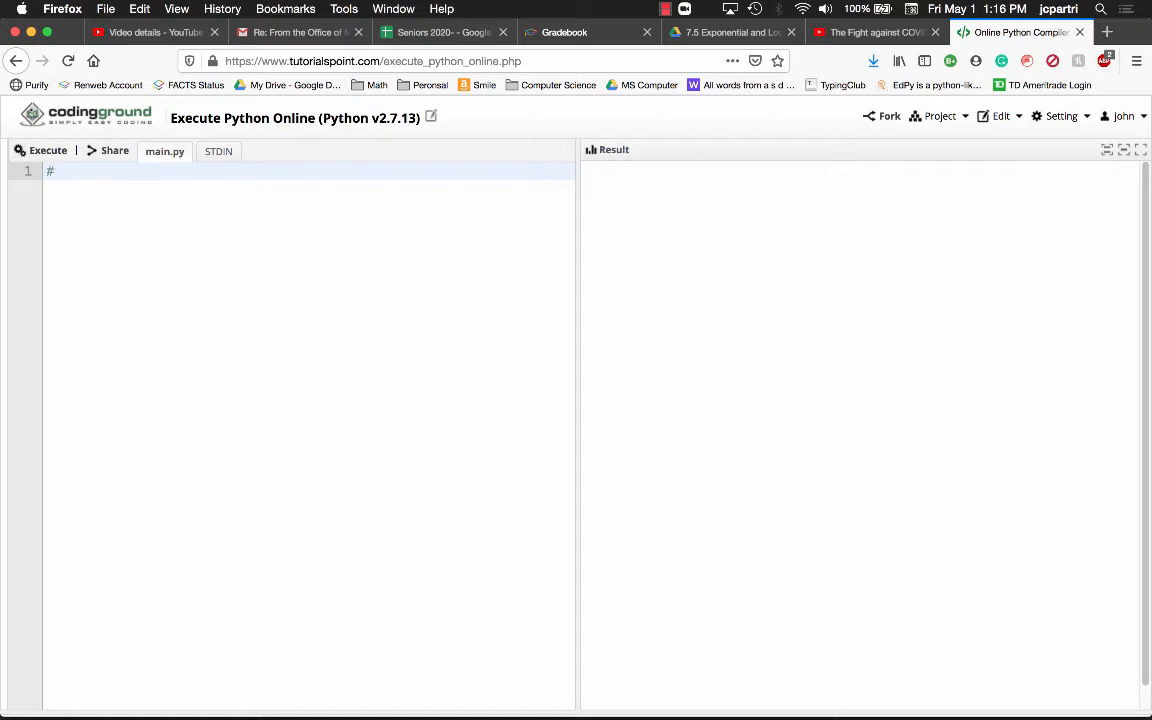
{"action": "type", "text": "Her"}
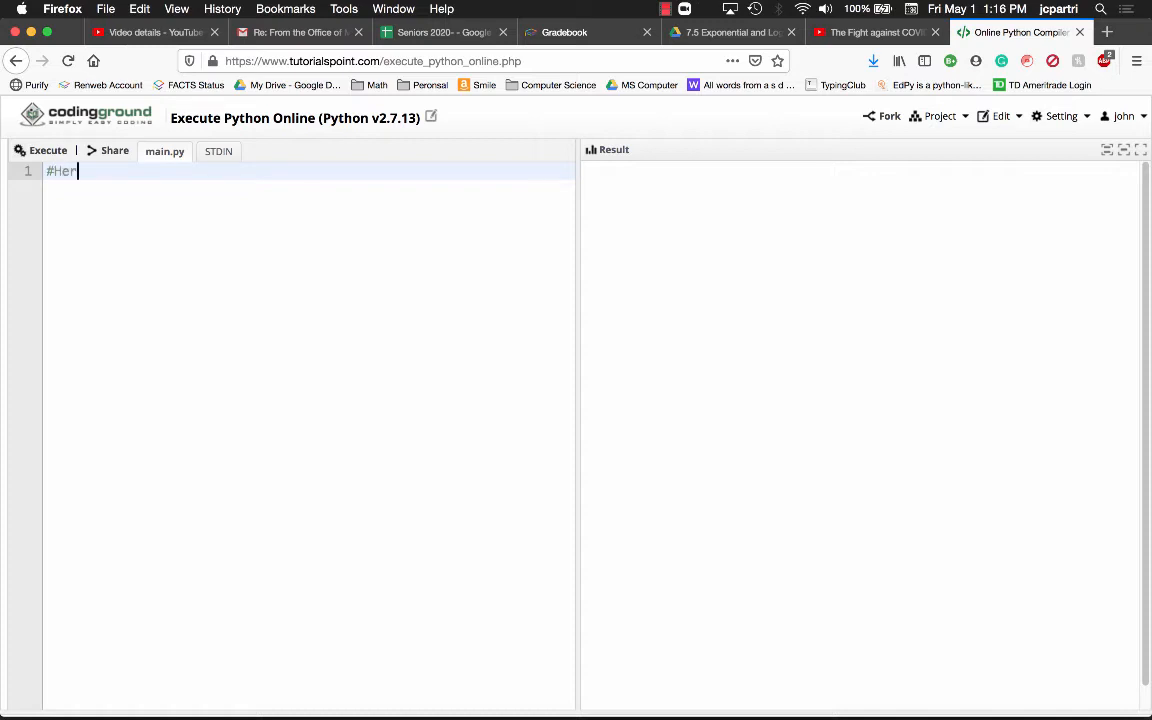
{"action": "type", "text": "e is my program"}
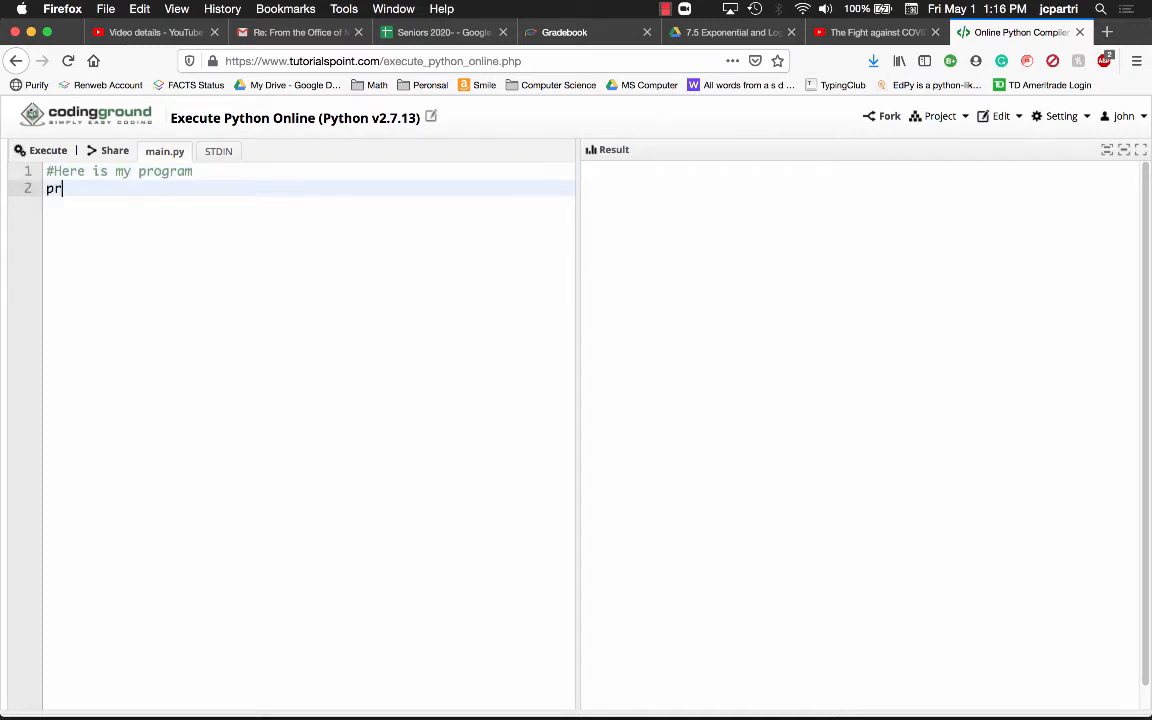
{"action": "type", "text": "int(\"Hell\")"}
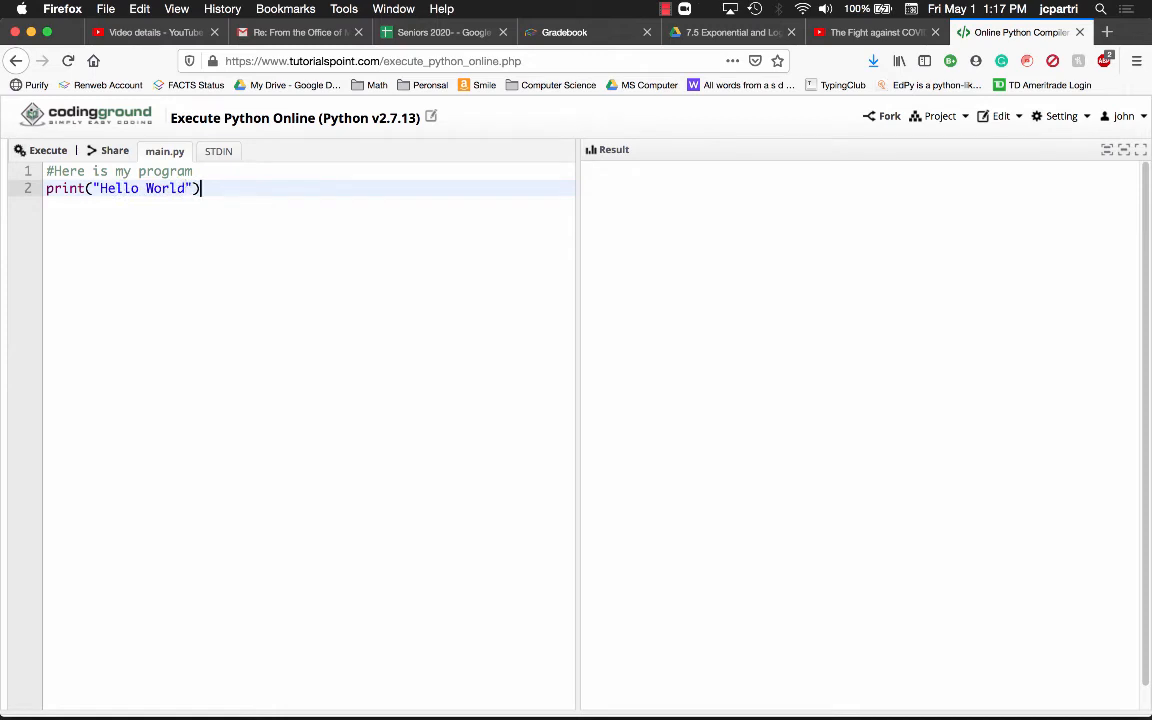
{"action": "type", "text": "!"}
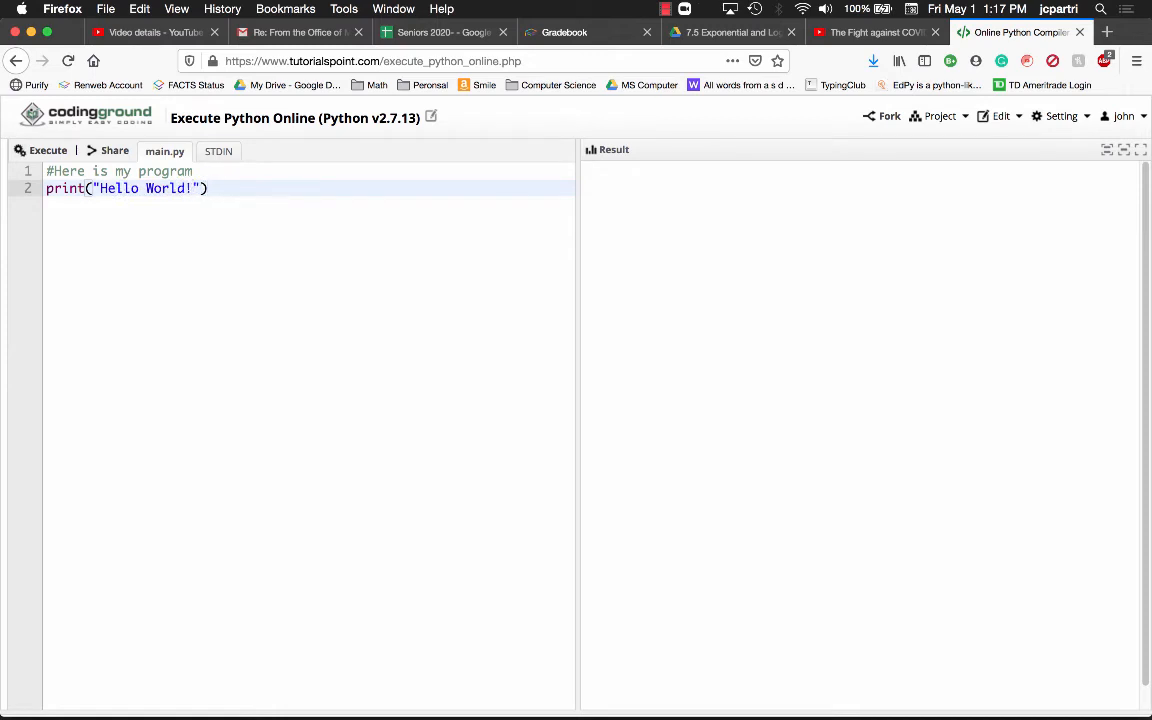
{"action": "key", "text": "Return"}
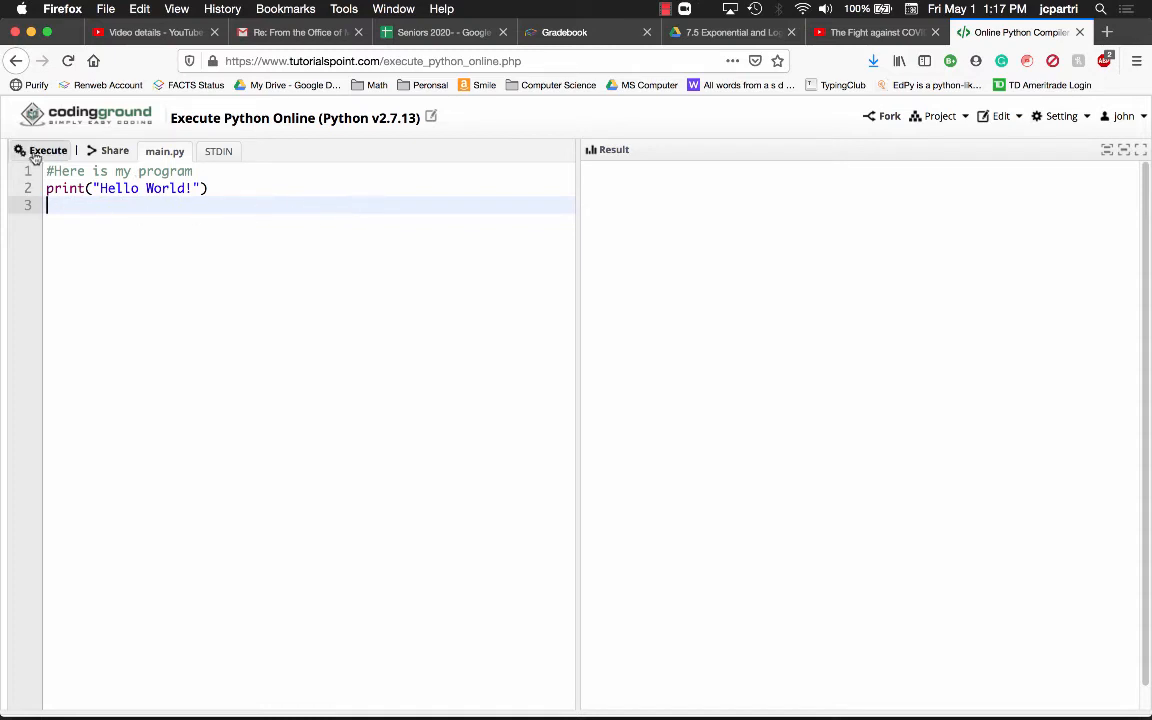
Execute the script so Hello World! appears in the Result pane.
{"action": "left_click", "coordinate": [48, 150]}
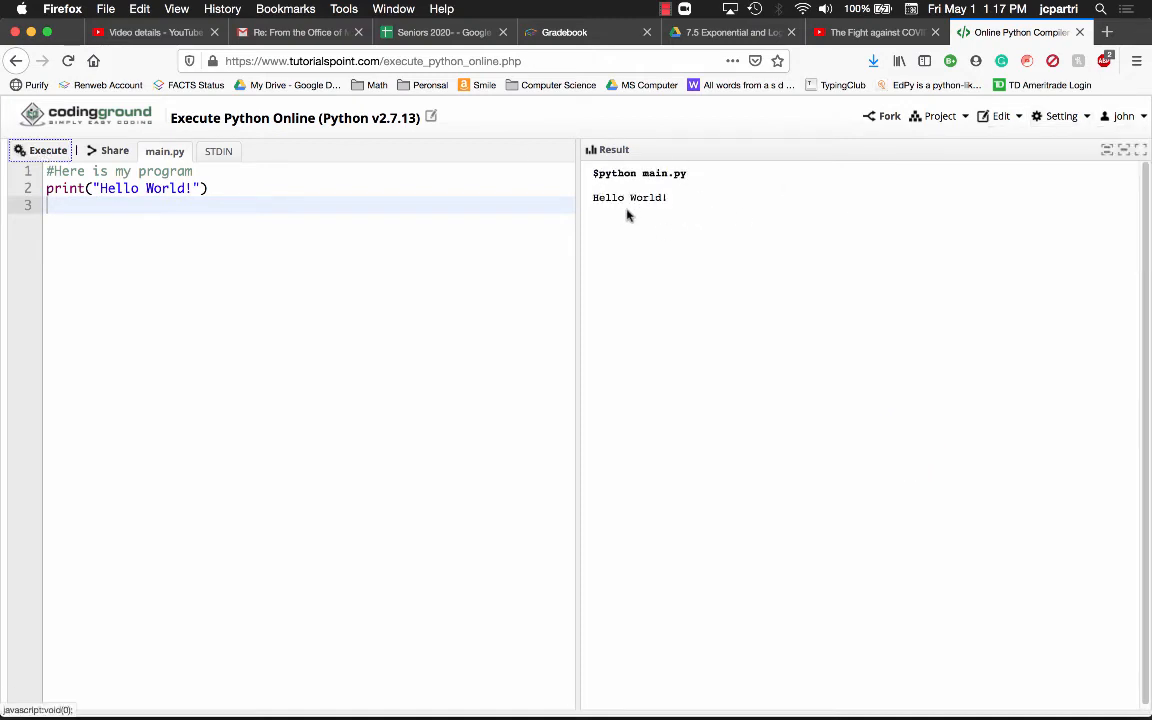
{"action": "left_click", "coordinate": [1034, 156]}
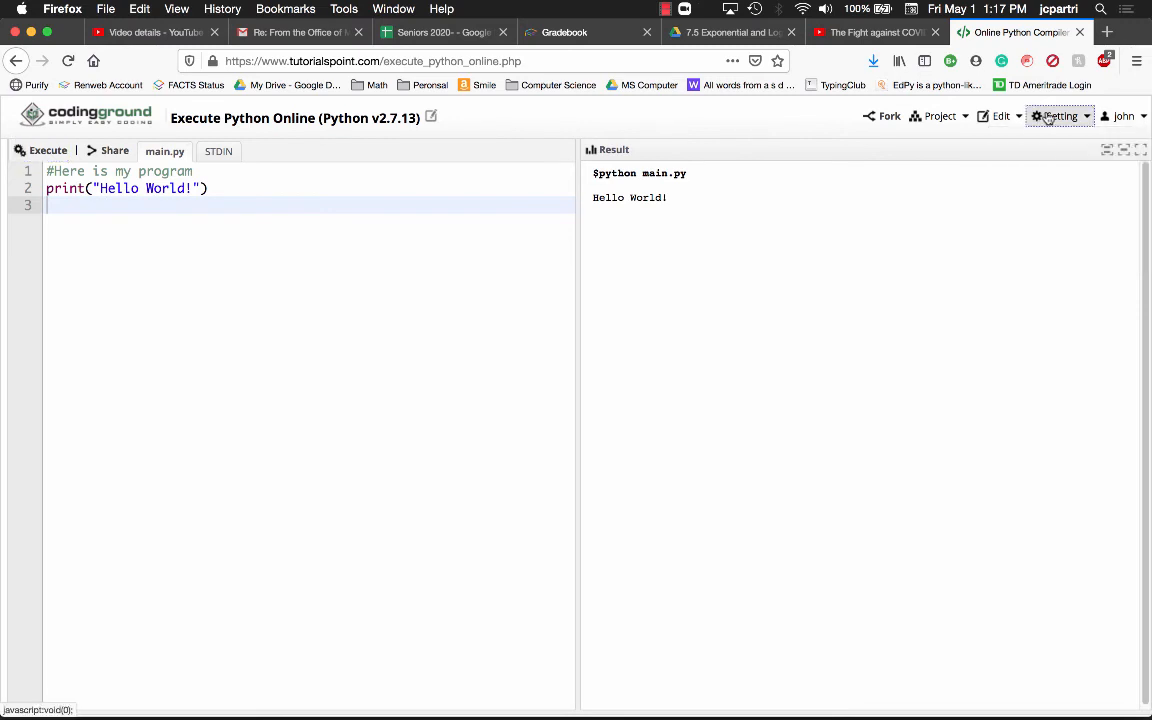
{"action": "left_click", "coordinate": [1000, 116]}
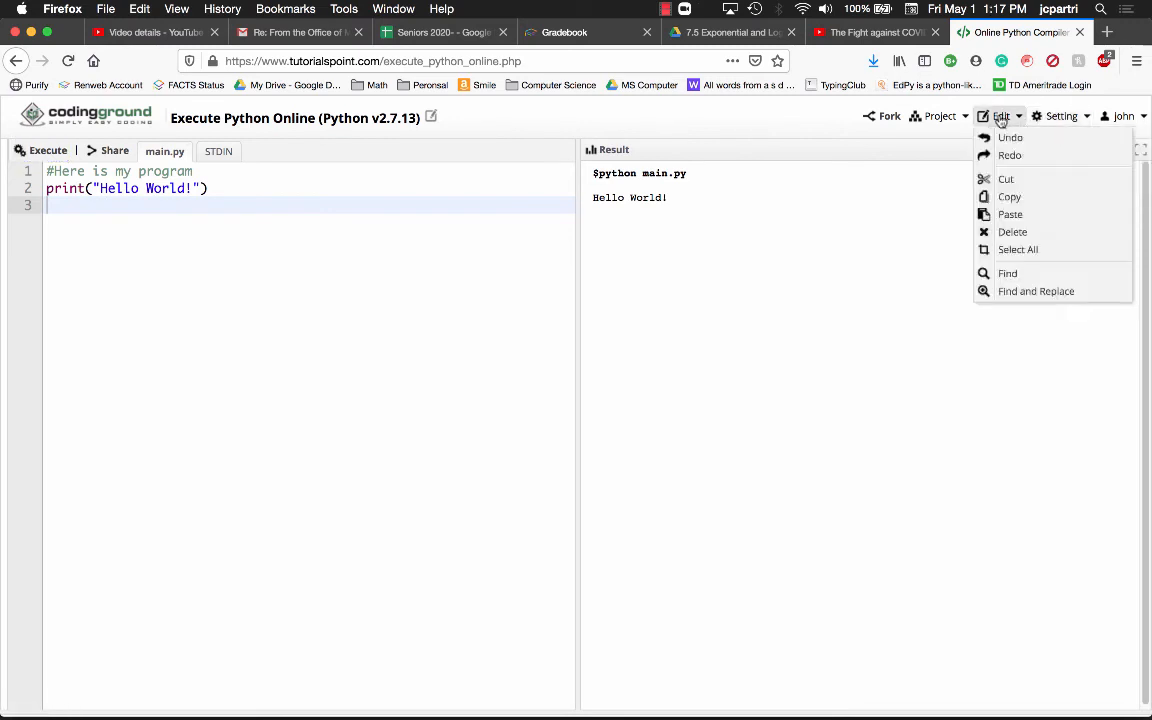
{"action": "mouse_move", "coordinate": [1006, 180]}
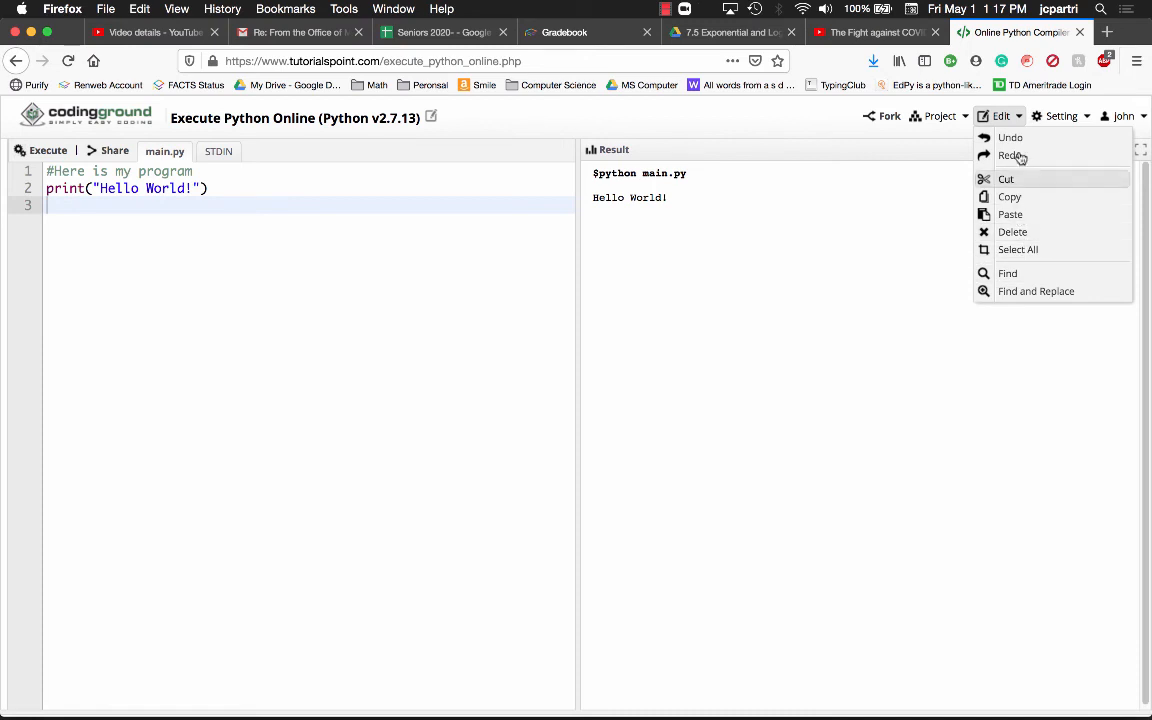
{"action": "left_click", "coordinate": [940, 116]}
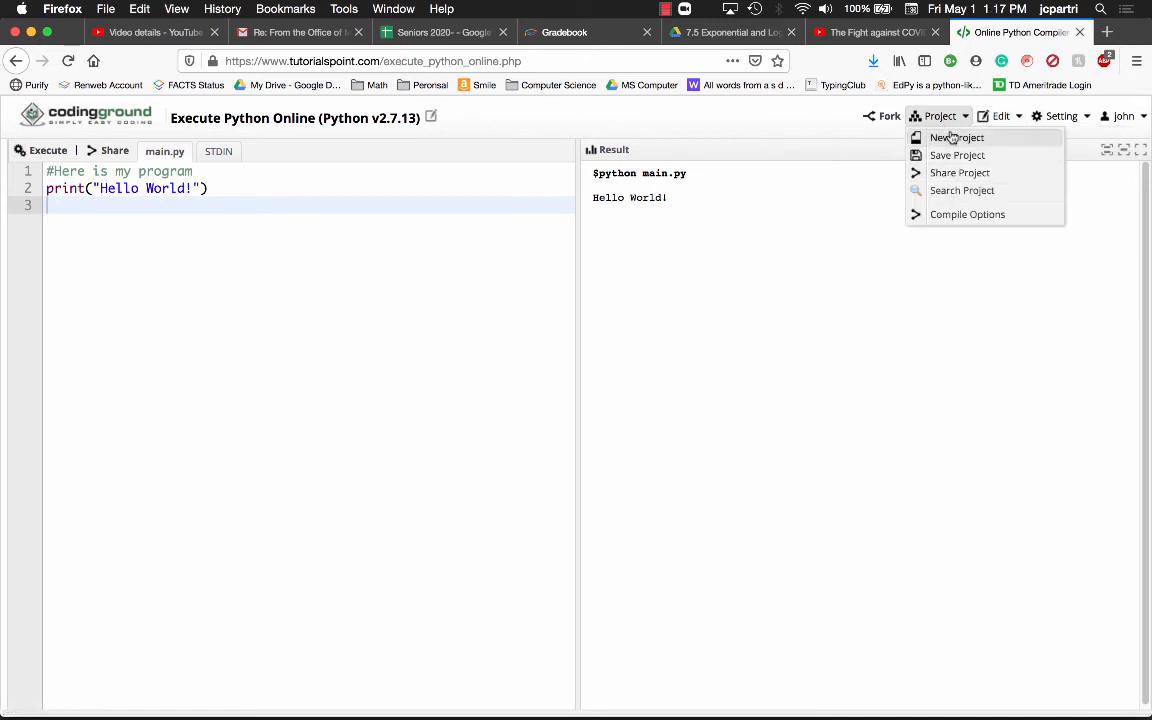
{"action": "mouse_move", "coordinate": [956, 156]}
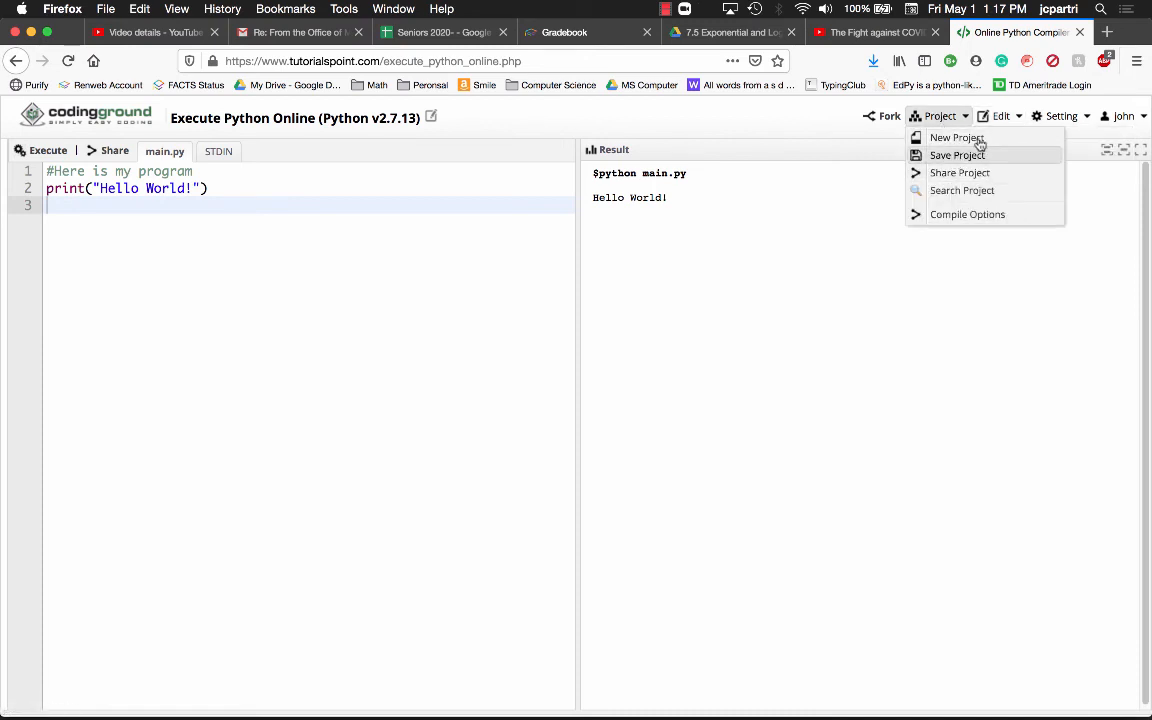
{"action": "mouse_move", "coordinate": [960, 172]}
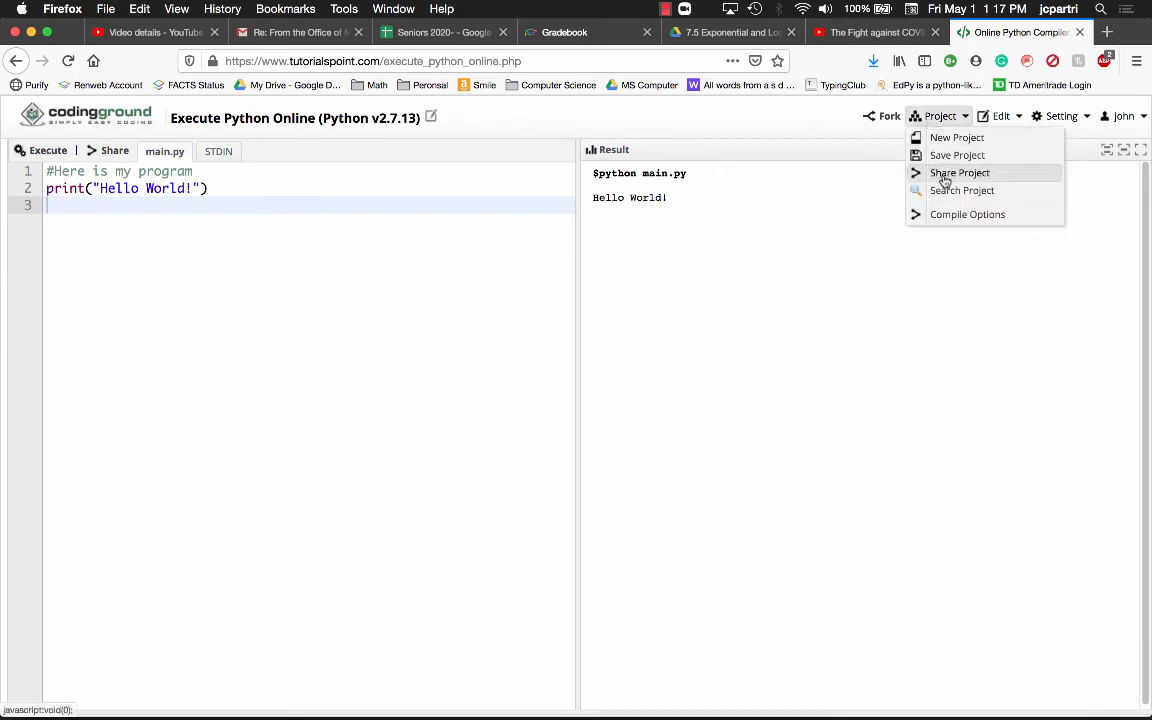
{"action": "left_click", "coordinate": [168, 200]}
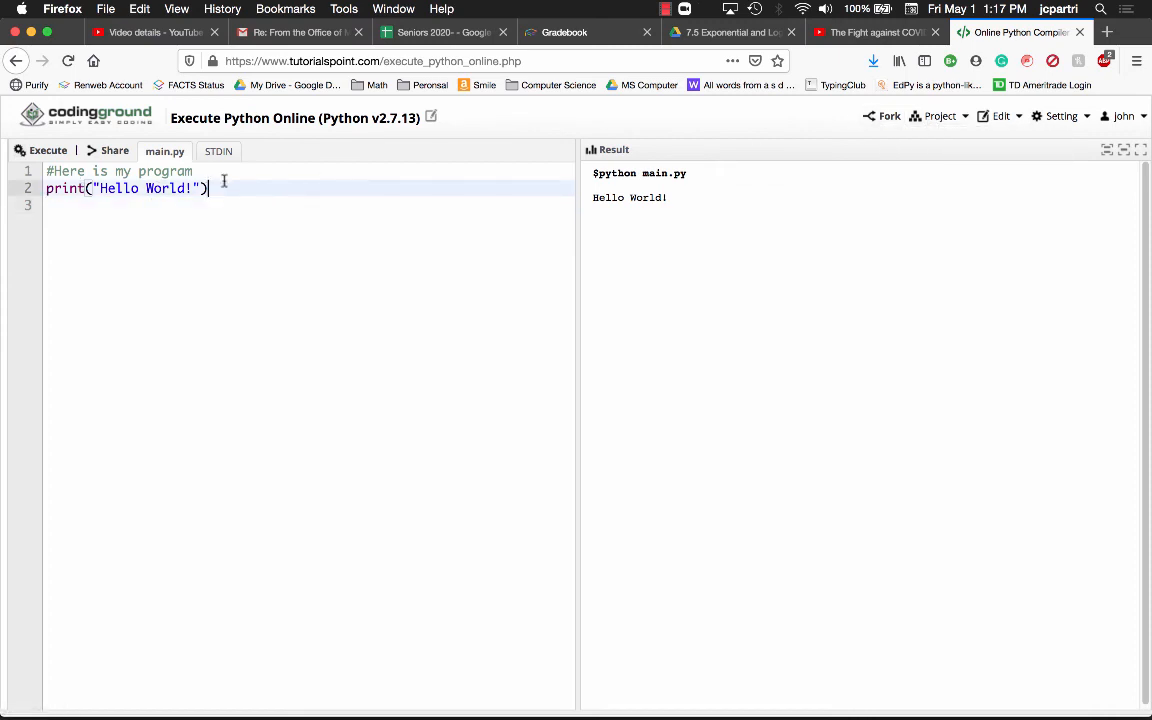
{"action": "mouse_move", "coordinate": [272, 196]}
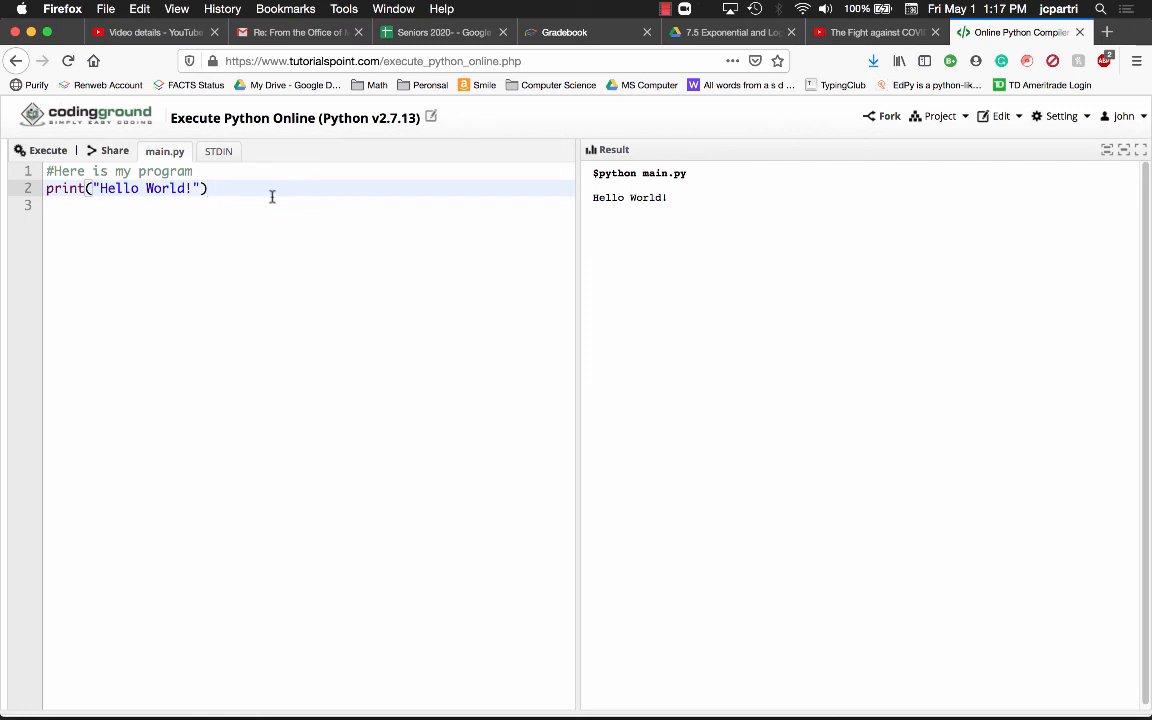